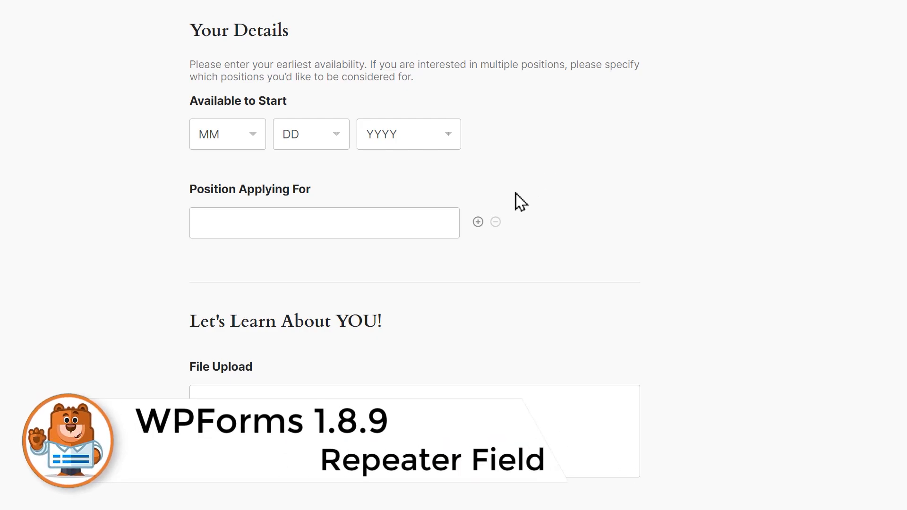
Add a second Position Applying For row and another References block on the live form.
{"action": "left_click", "coordinate": [477, 221]}
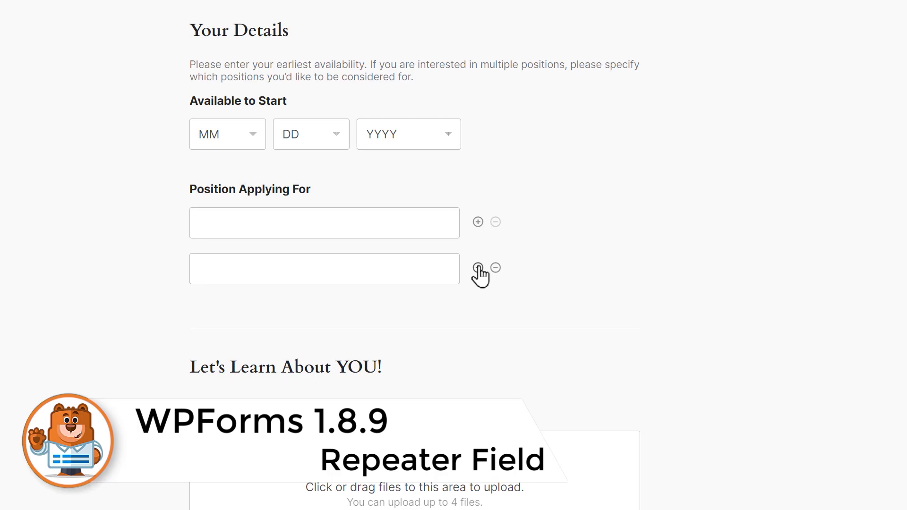
{"action": "scroll", "scroll_direction": "down", "scroll_amount": 3}
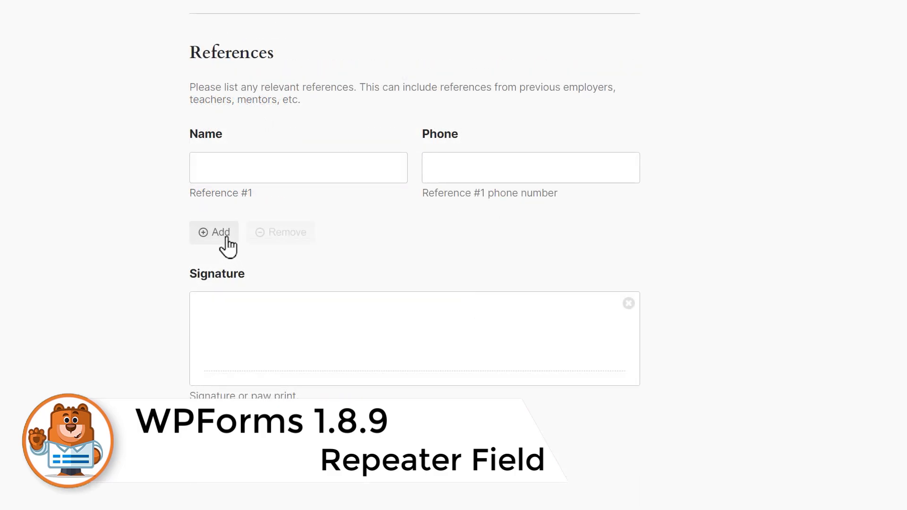
{"action": "left_click", "coordinate": [214, 232]}
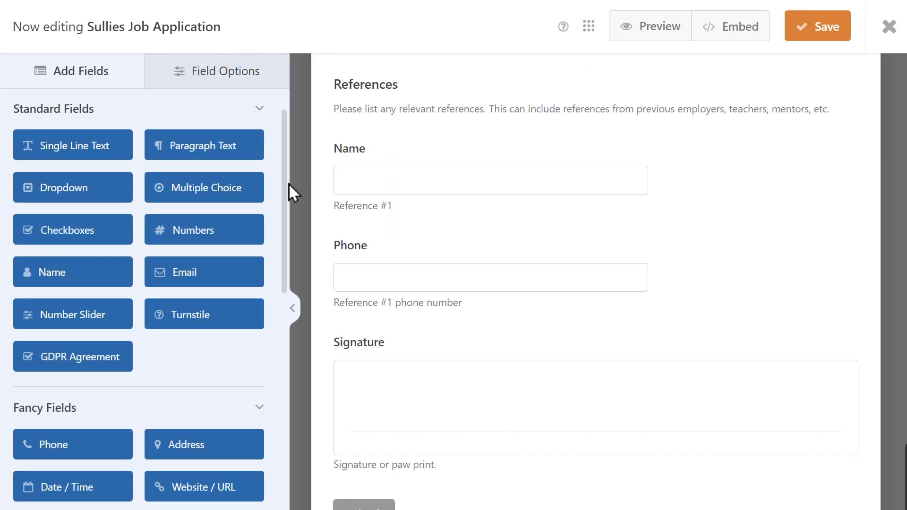
Place the reference Name and Phone fields in a two-column Blocks Repeater.
{"action": "scroll", "scroll_direction": "down", "scroll_amount": 3}
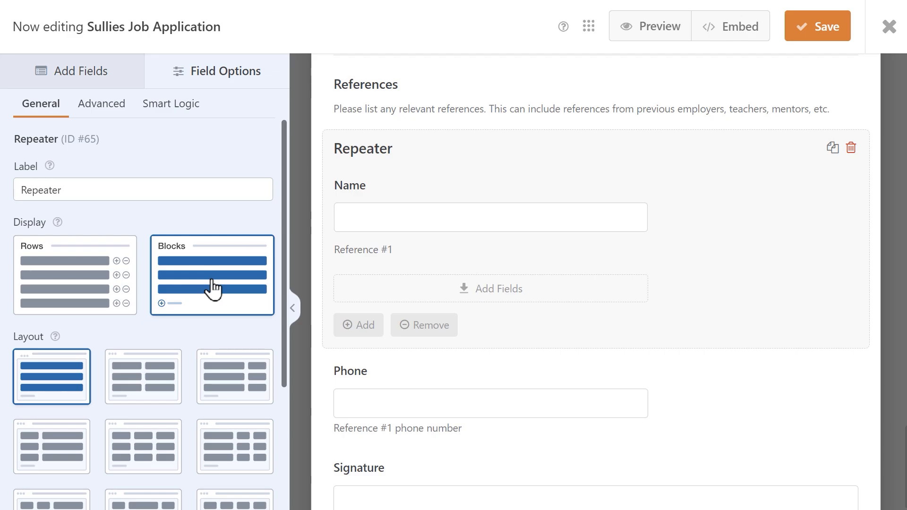
{"action": "scroll", "scroll_direction": "down", "scroll_amount": 3}
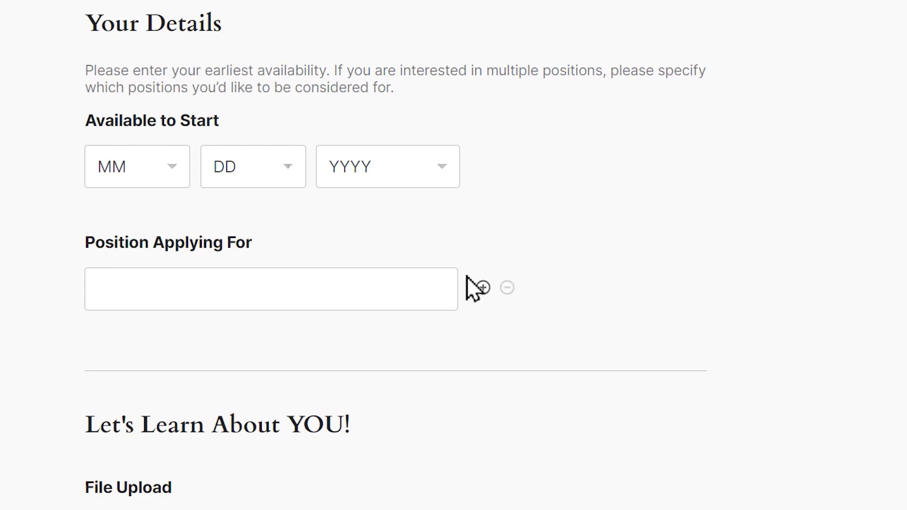
{"action": "scroll", "scroll_direction": "down", "scroll_amount": 3}
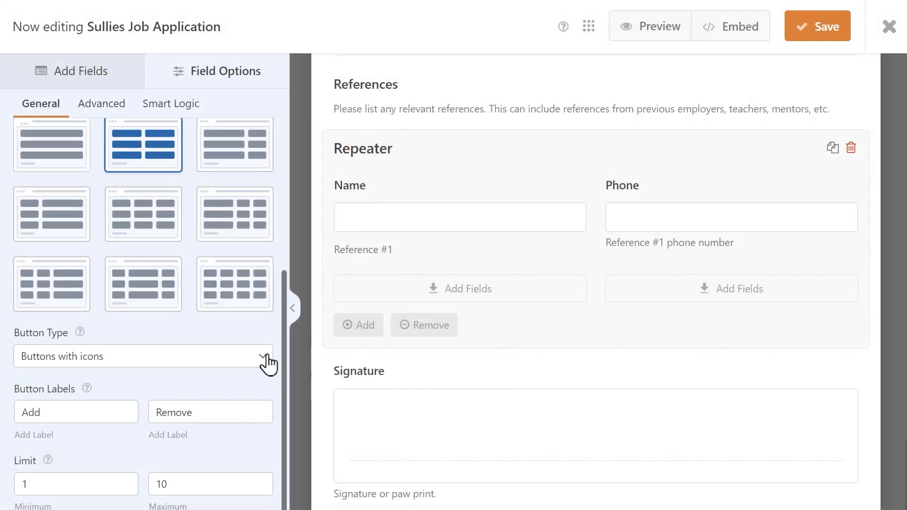
Keep the Repeater button type as Buttons with icons and set the entry limit to 20.
{"action": "left_click", "coordinate": [142, 356]}
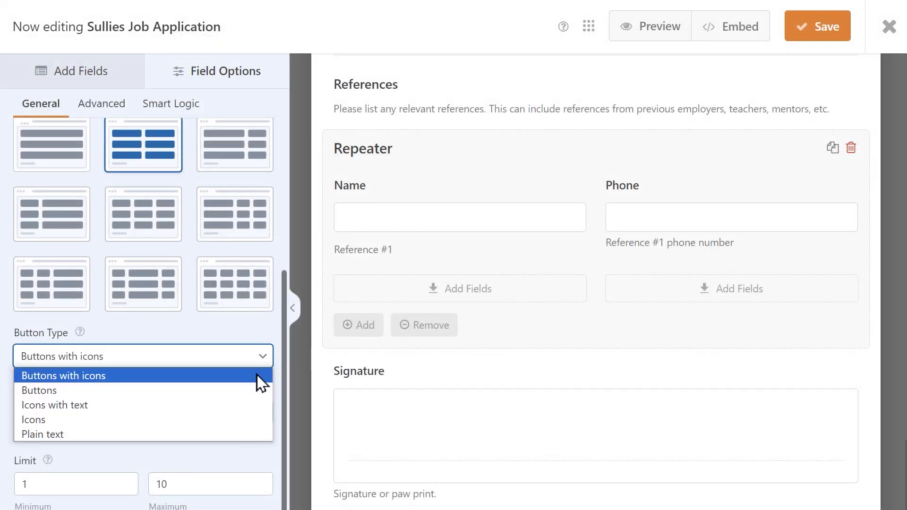
{"action": "left_click", "coordinate": [63, 376]}
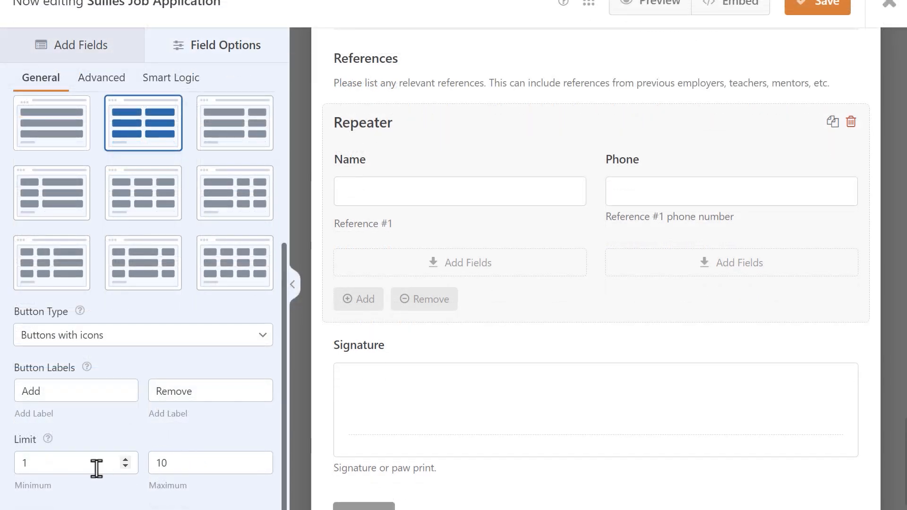
{"action": "left_click", "coordinate": [66, 463]}
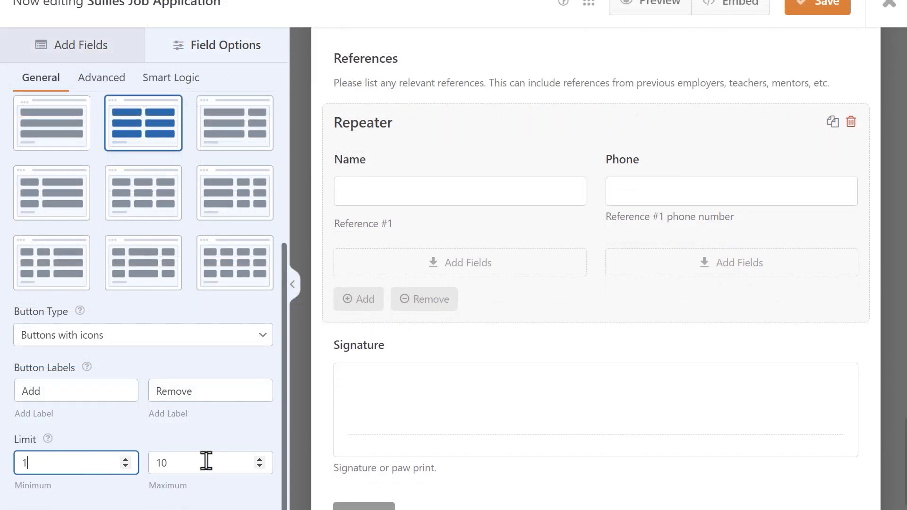
{"action": "type", "text": "2024"}
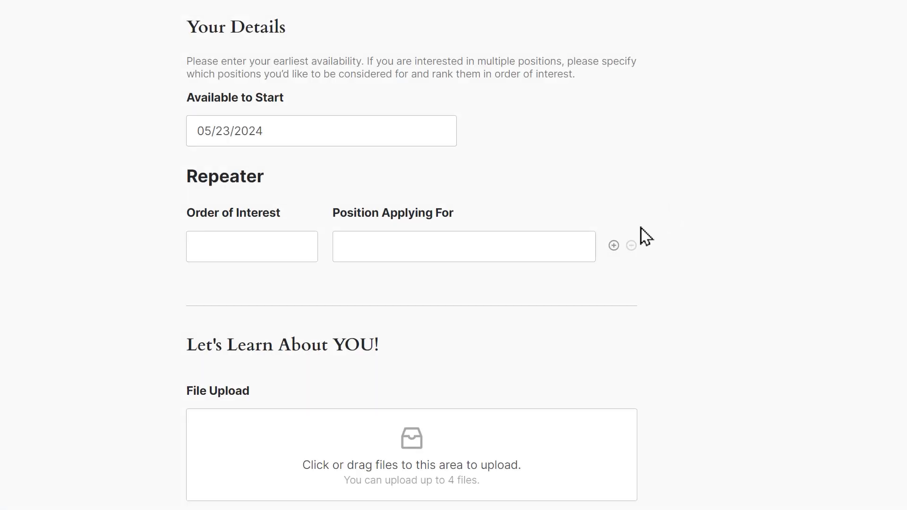
Add another Position Applying For row and a second References block on the published form.
{"action": "left_click", "coordinate": [614, 245]}
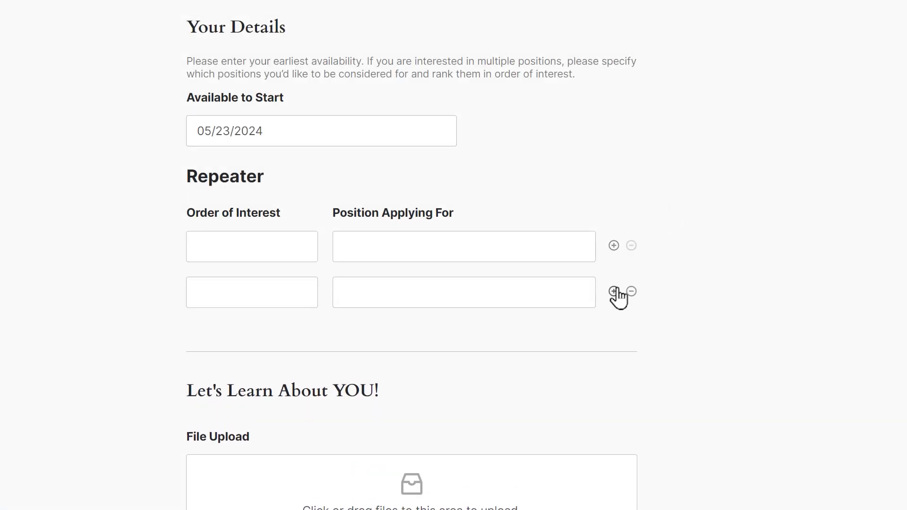
{"action": "scroll", "scroll_direction": "down", "scroll_amount": 3}
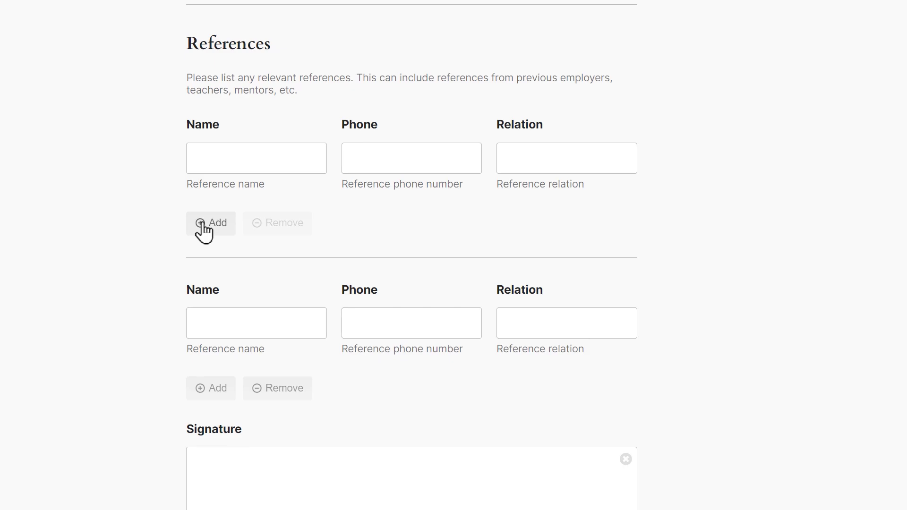
{"action": "left_click", "coordinate": [210, 223]}
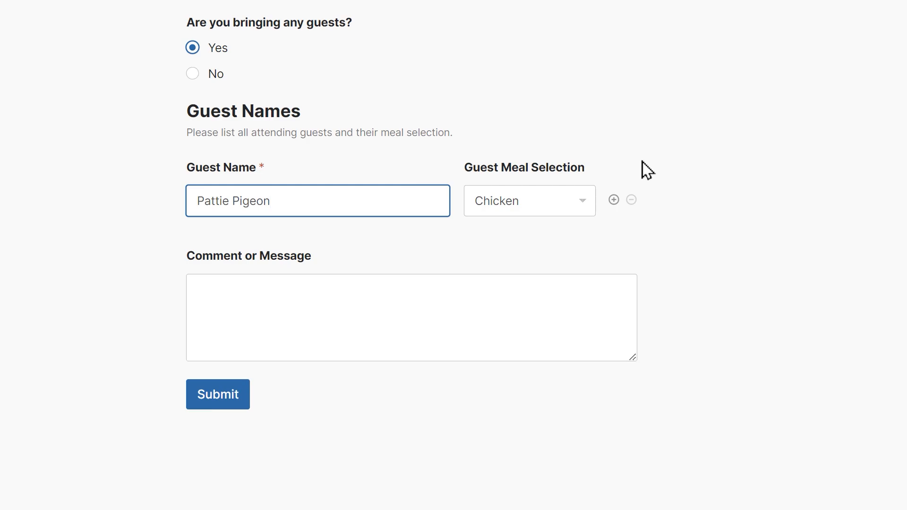
Add two more Guest Names rows and type 'Pa' into the second guest's name.
{"action": "left_click", "coordinate": [613, 199]}
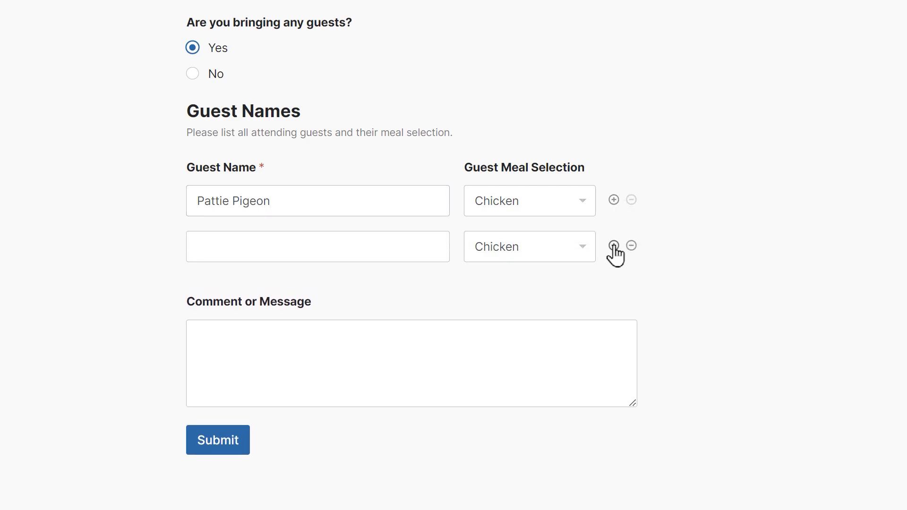
{"action": "left_click", "coordinate": [613, 245]}
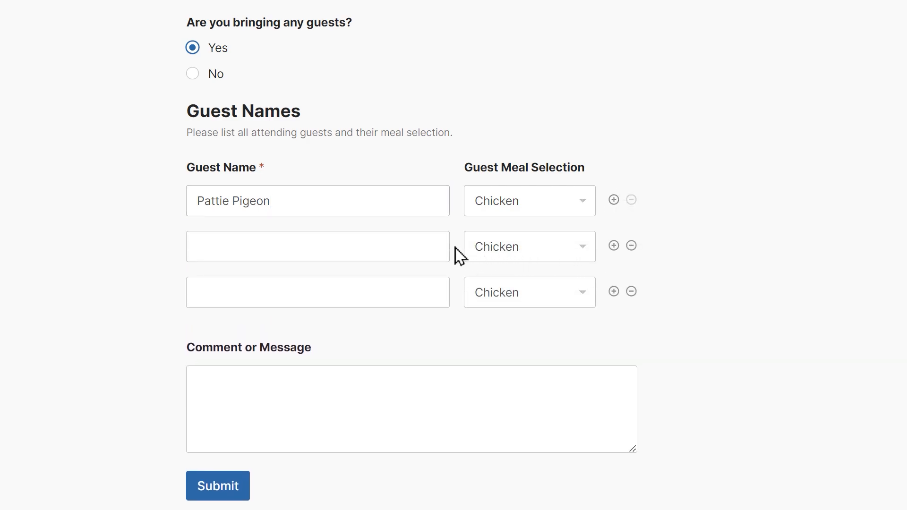
{"action": "type", "text": "Paulie Pigeon"}
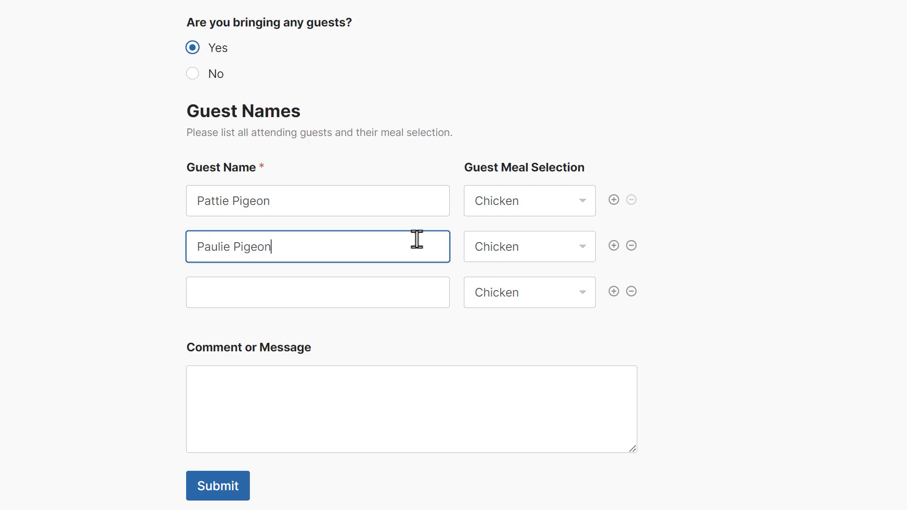
Bring up the WPForms documentation and scroll down to the Contact page's support options.
{"action": "left_click", "coordinate": [529, 246]}
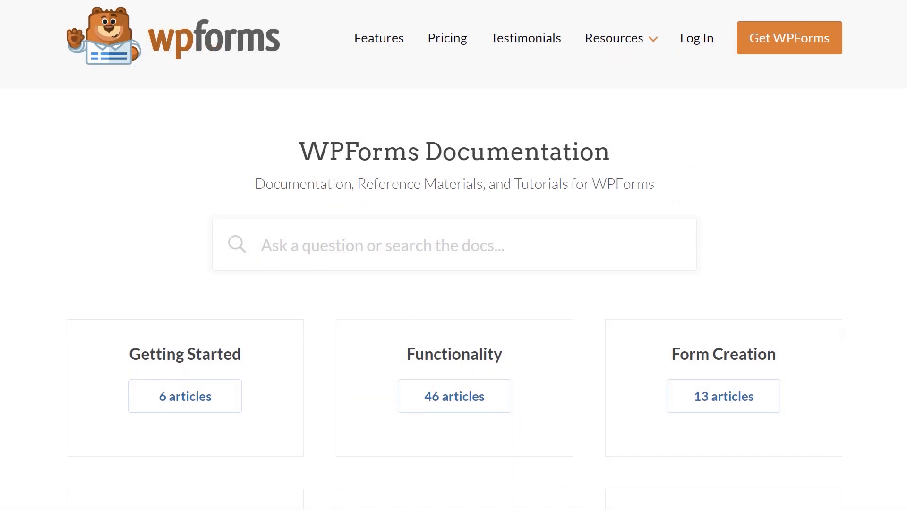
{"action": "scroll", "scroll_direction": "down", "scroll_amount": 3}
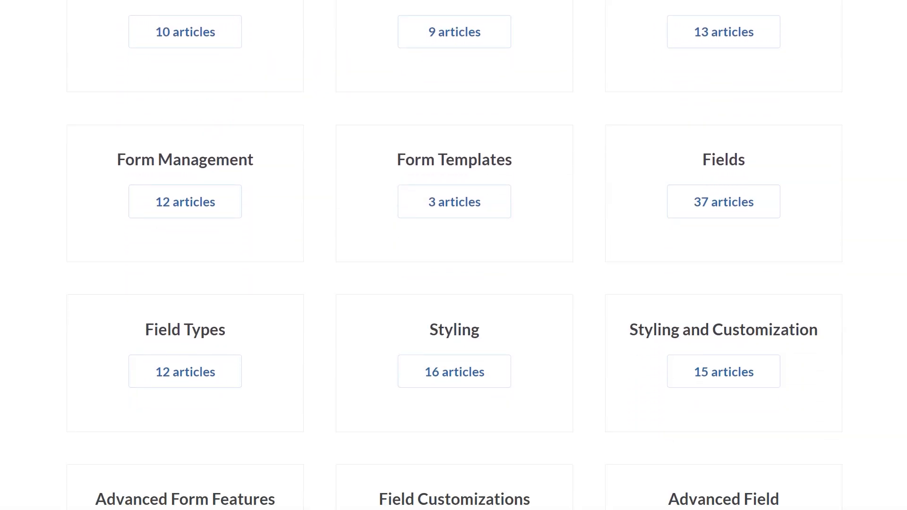
{"action": "scroll", "scroll_direction": "down", "scroll_amount": 3}
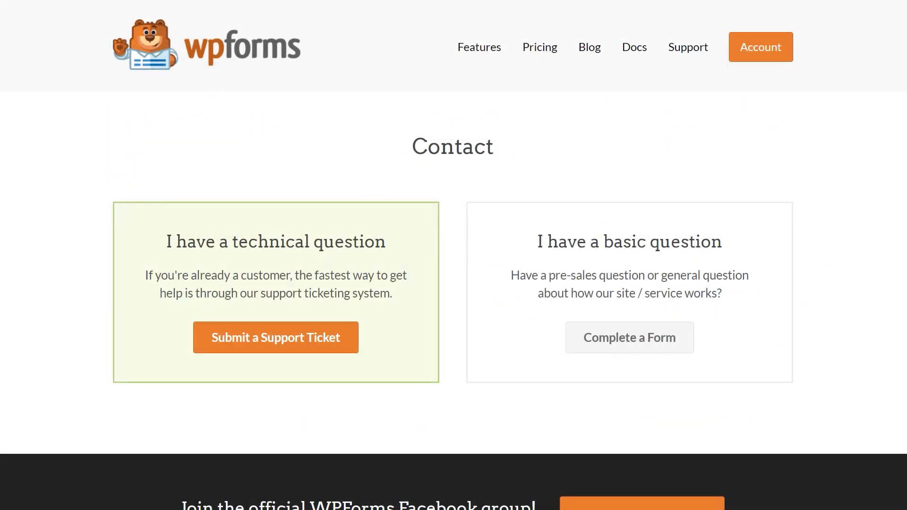
Open Submit a Support Ticket and scroll through its name, email and message fields.
{"action": "left_click", "coordinate": [276, 337]}
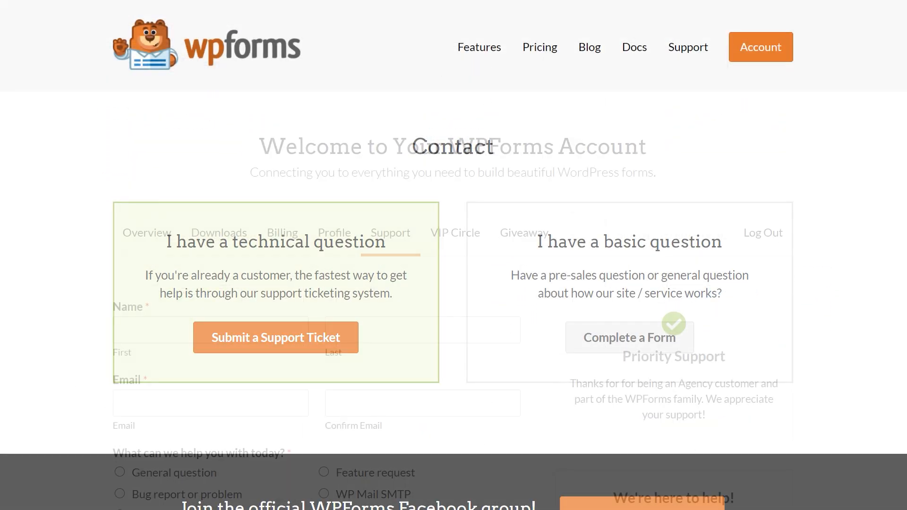
{"action": "scroll", "scroll_direction": "down", "scroll_amount": 3}
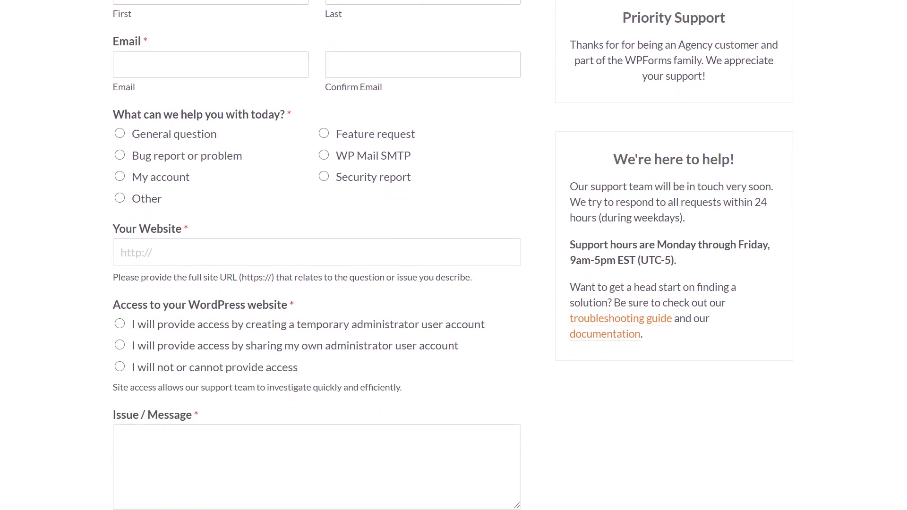